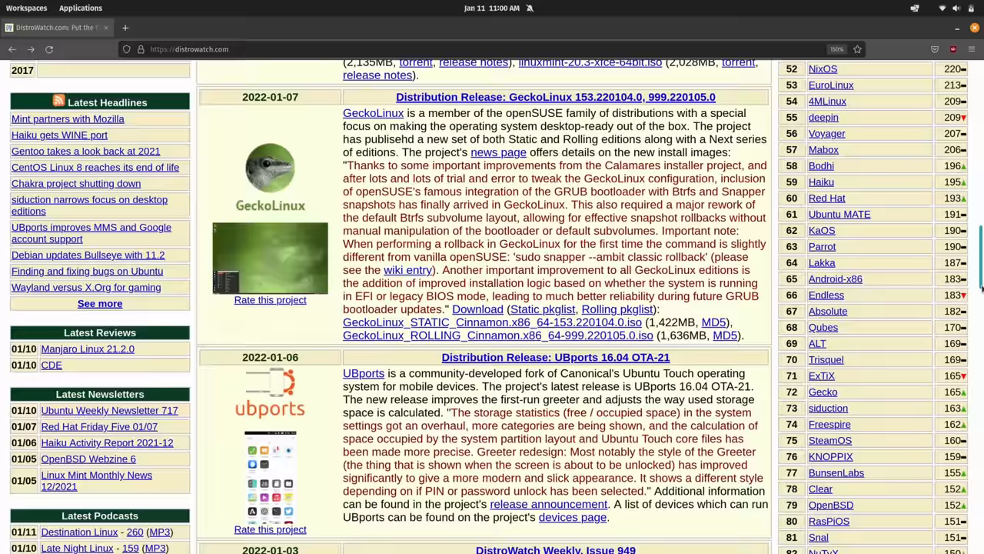
Install tmux via 'sudo apt install tmux', pulling in libevent and libutempter.
scroll(down, 3)
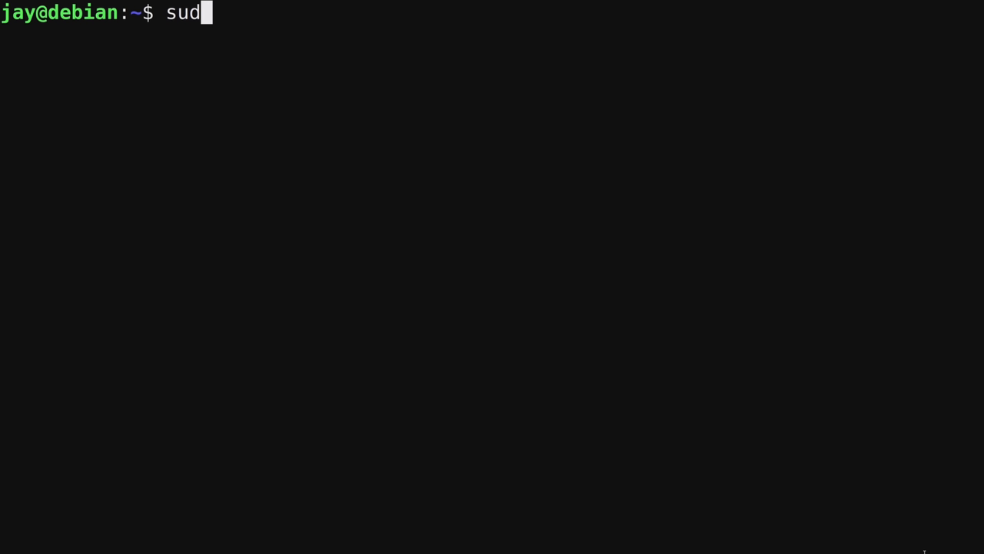
text(o apt install t)
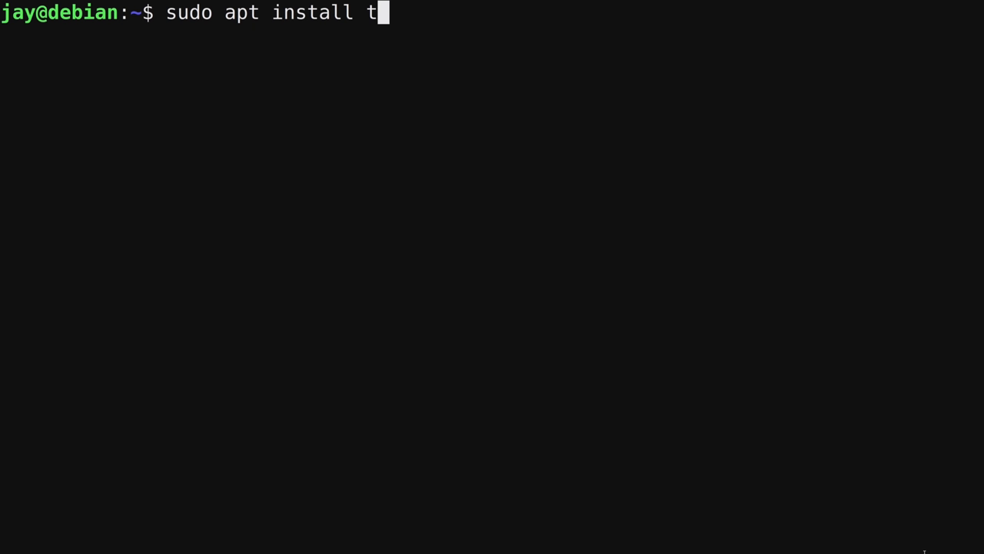
key(Return)
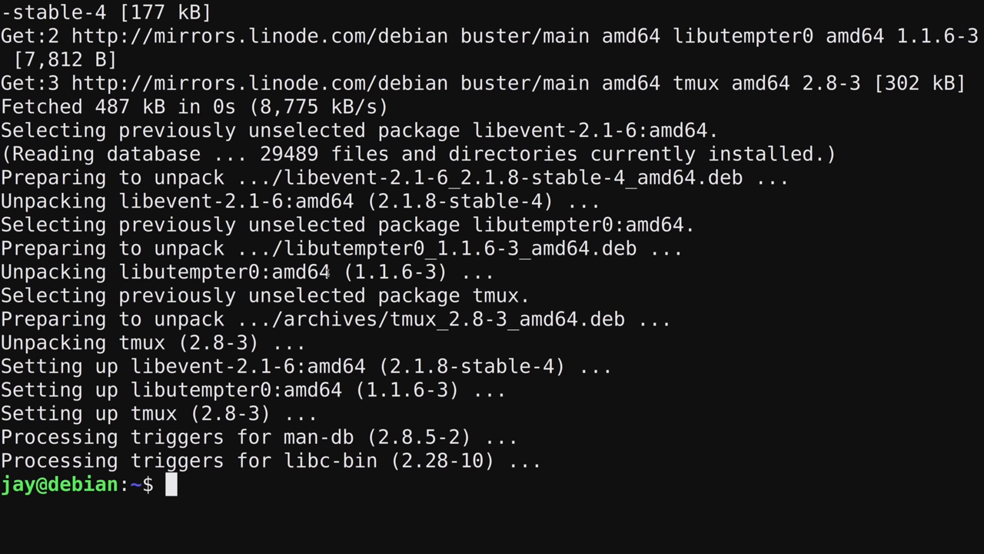
text(tmux)
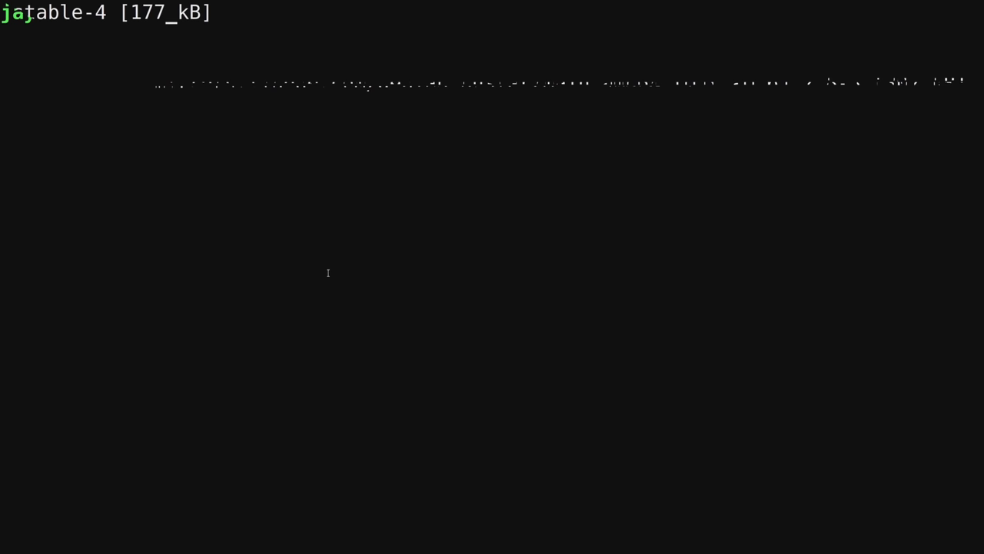
Install the vim-nox package with 'sudo apt install vim-nox'.
text(sudo apt install vim-nox)
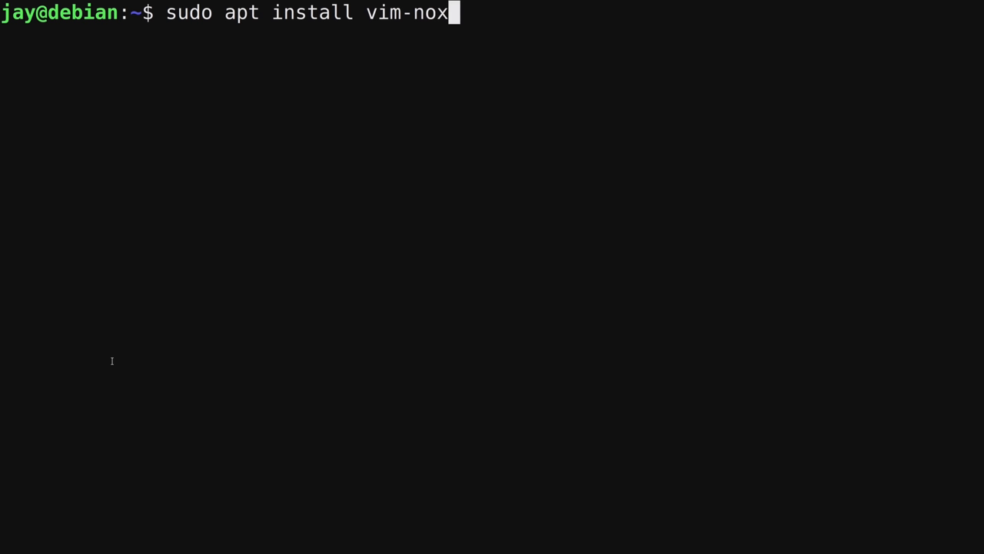
key(Return)
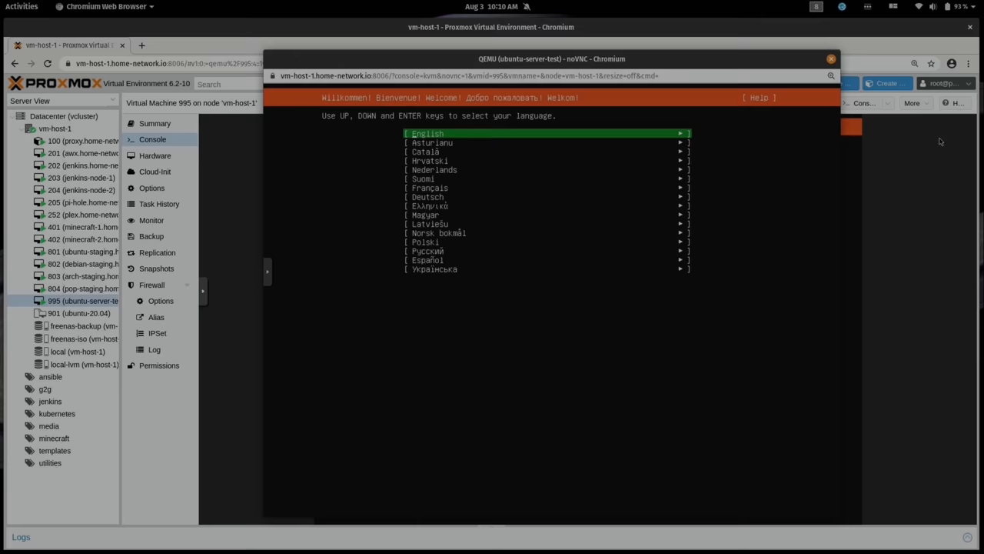
Choose English as the Ubuntu Server installer language in the VM 995 console.
key(Return)
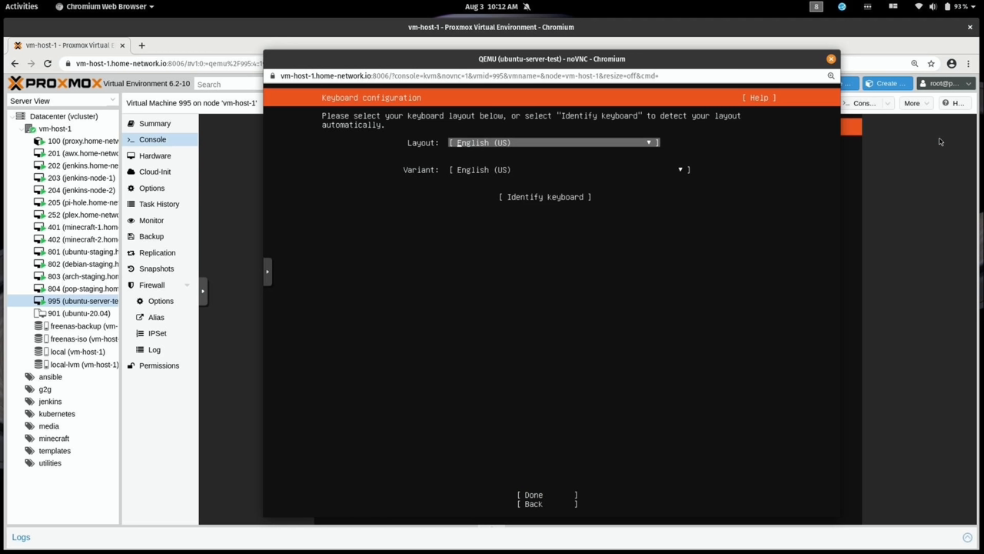
click(552, 142)
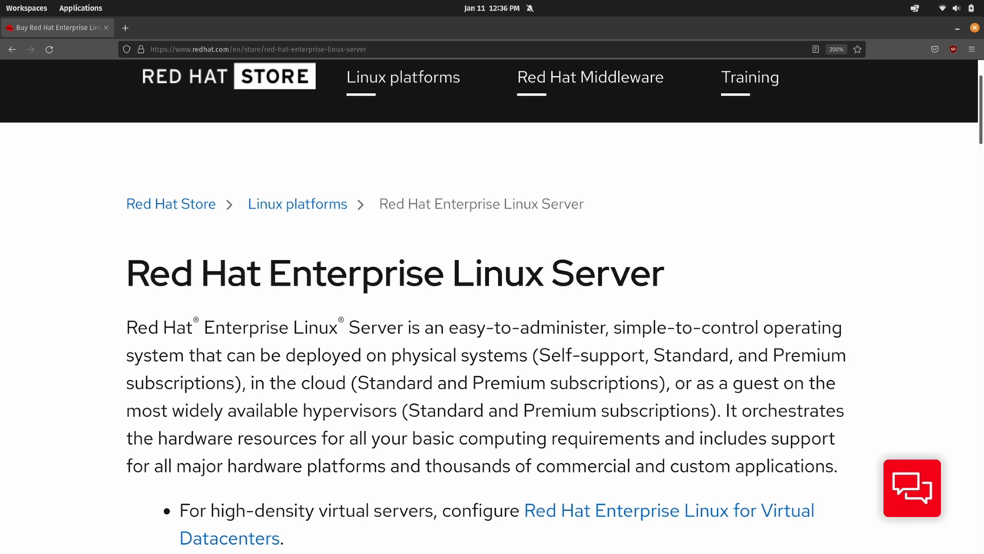
Browse the Red Hat Store's Linux platforms to Red Hat Enterprise Linux Server.
click(402, 77)
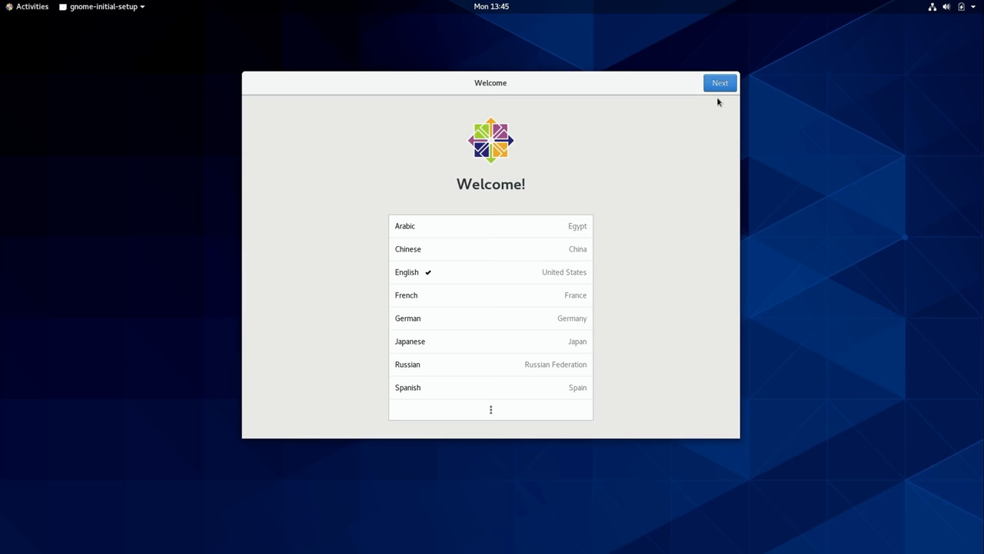
Keep English, select the Atlantis Wi-Fi network and enter its password.
click(719, 82)
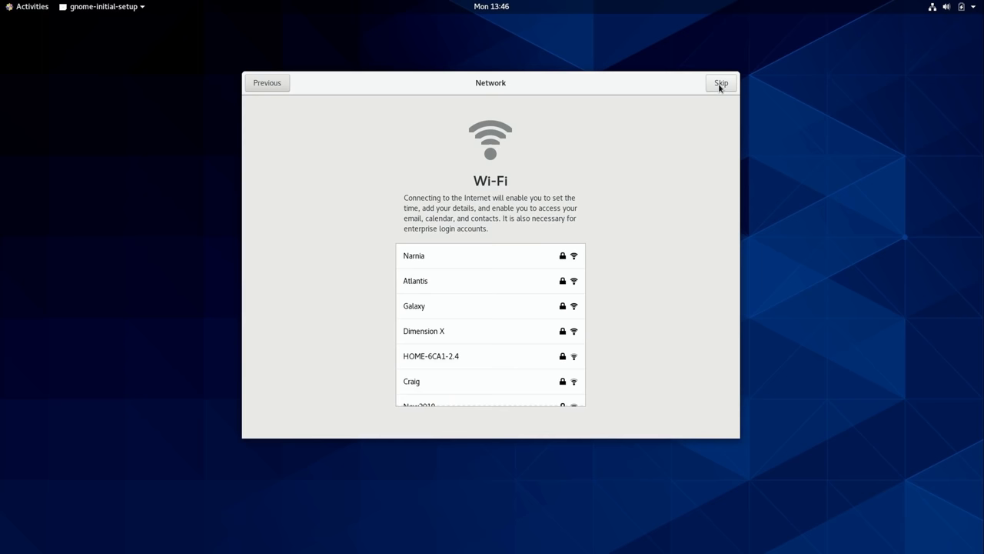
click(415, 280)
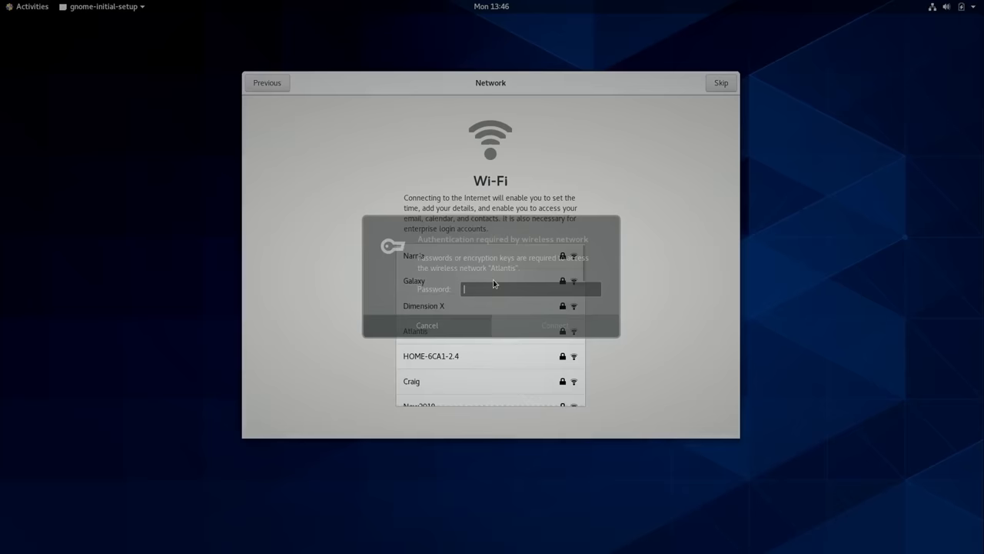
text(password)
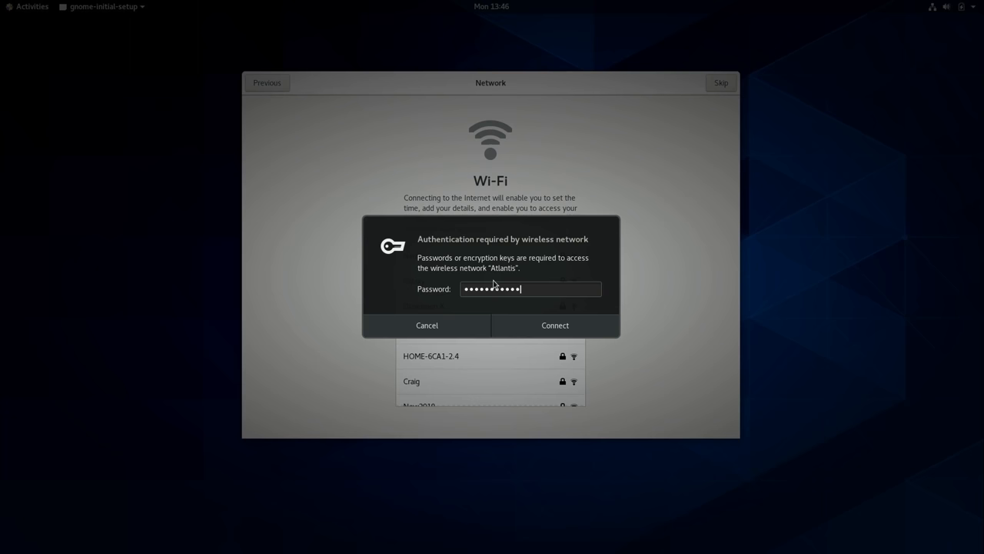
click(554, 324)
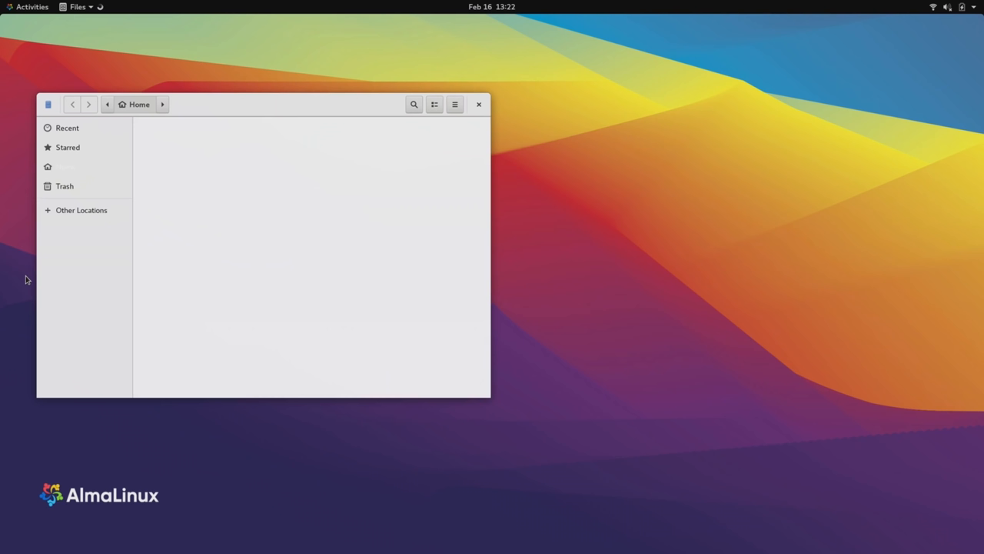
View the empty Home folder in Files, then launch Software from Activities.
click(32, 7)
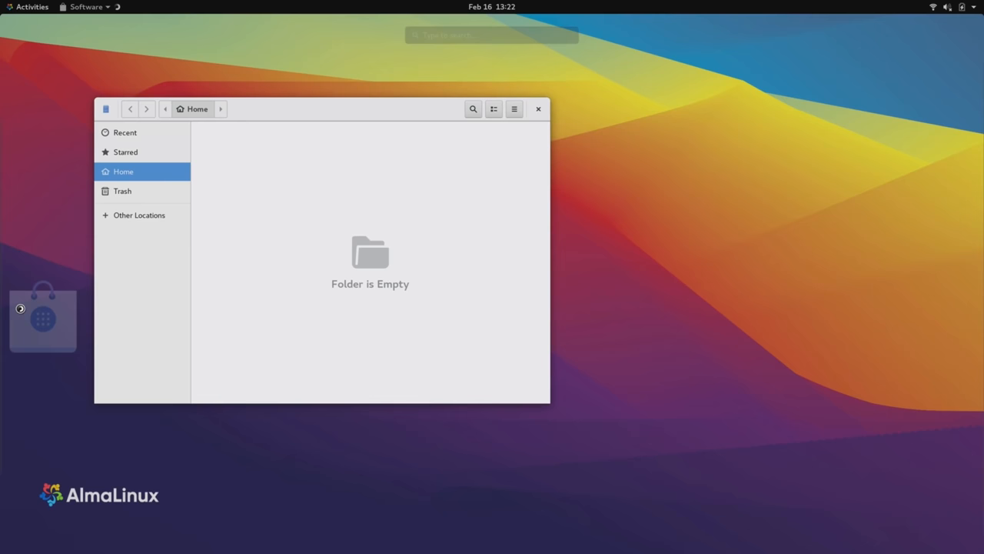
click(43, 319)
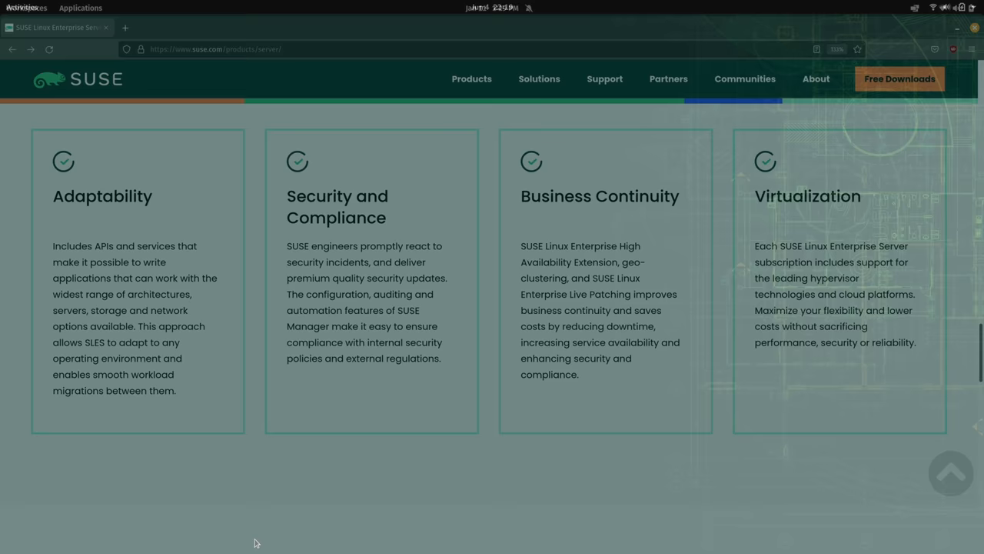
Launch YaST from Applications and approve the root password prompt.
click(21, 8)
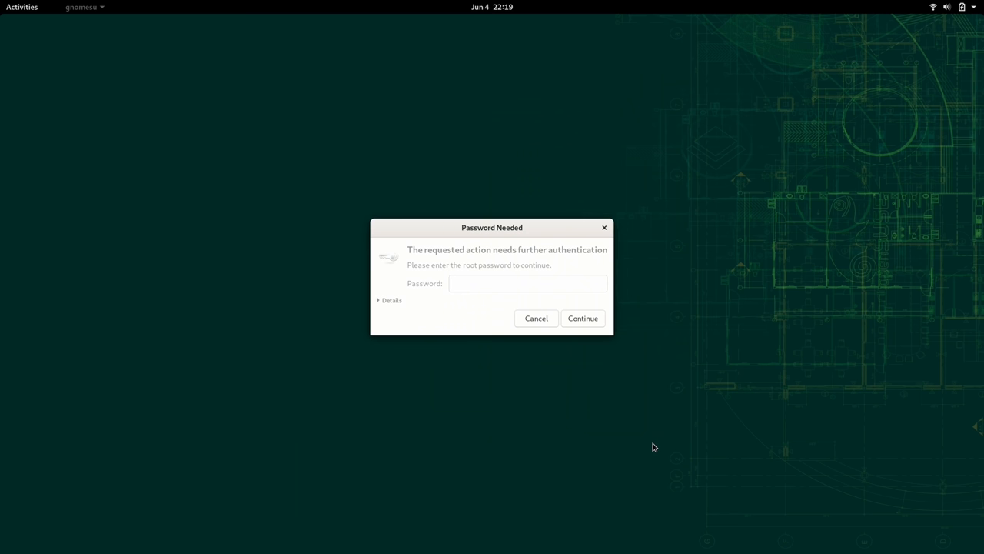
click(582, 318)
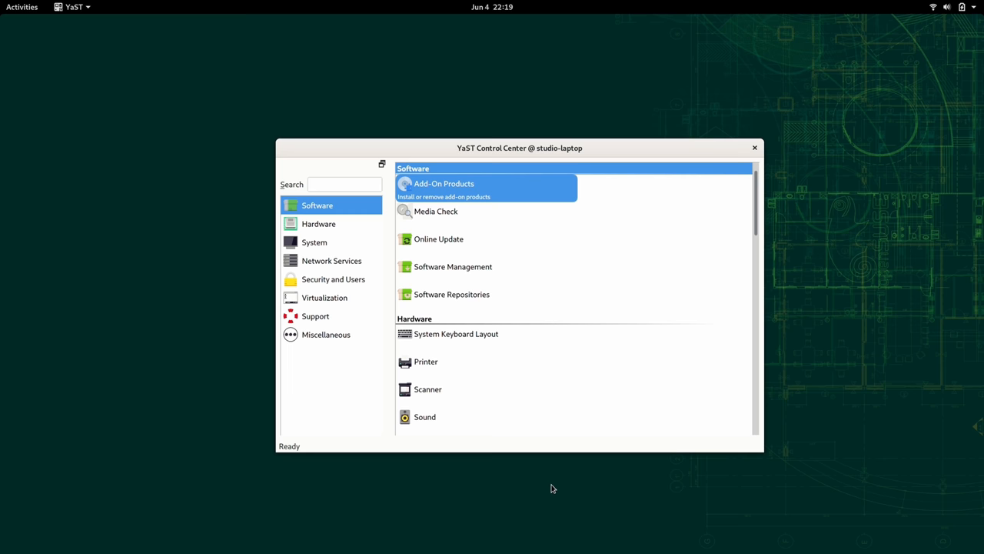